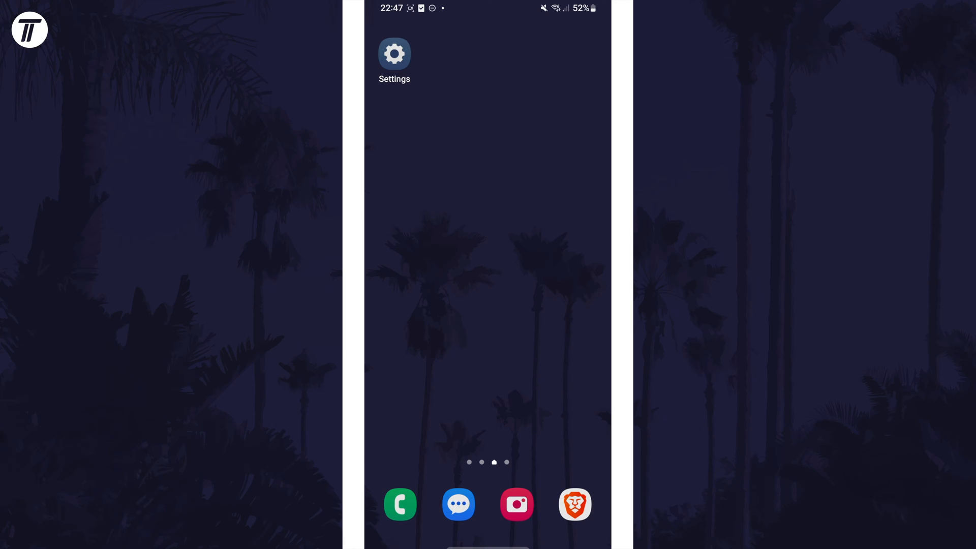
# Go from the home screen into Settings and reach Battery and device care.
pyautogui.click(394, 54)
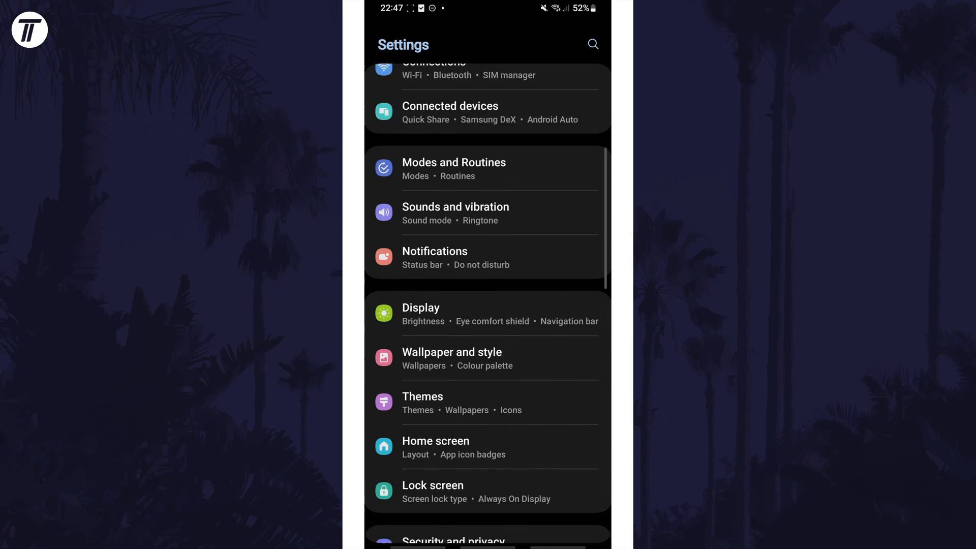
pyautogui.scroll(-3)
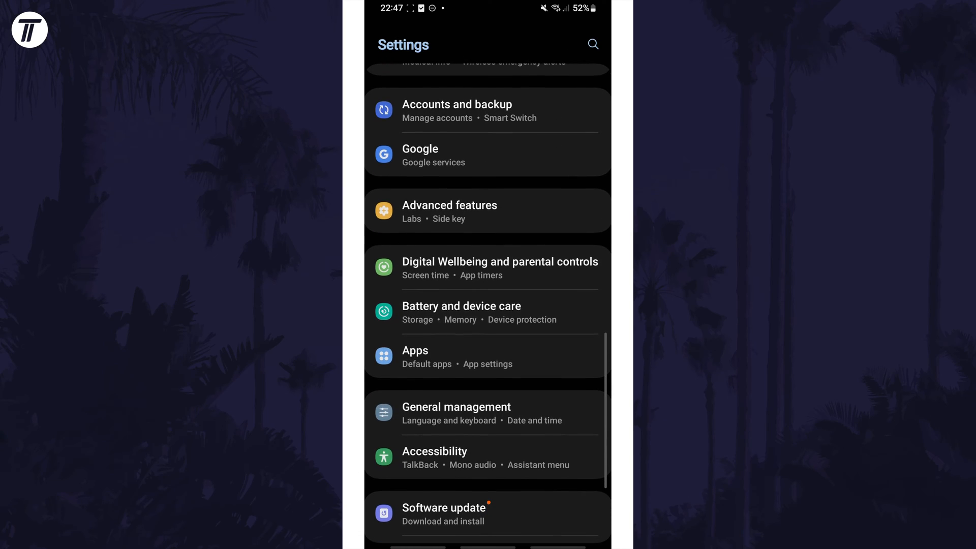
pyautogui.click(461, 312)
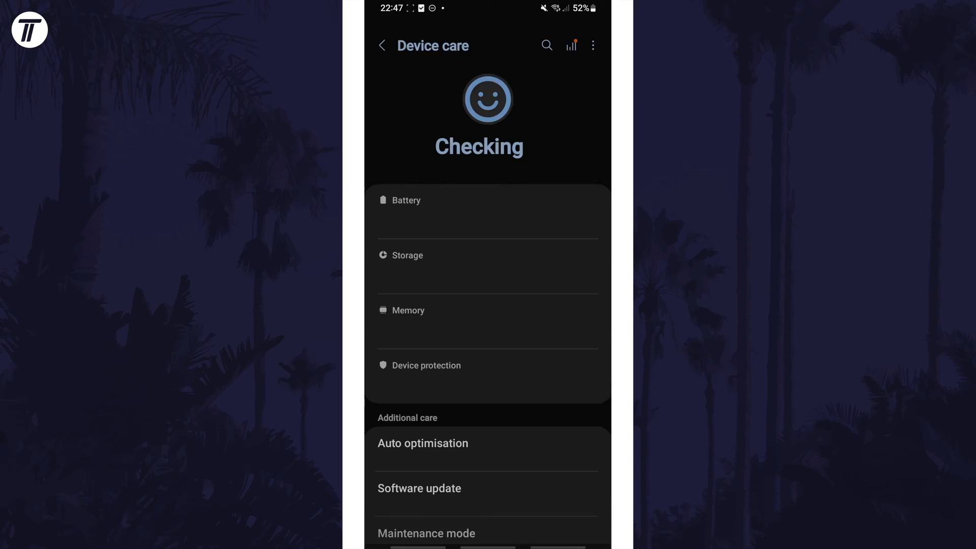
# Switch Power saving On under Battery, then return to the Battery page showing 2 d 20 h left.
pyautogui.click(408, 201)
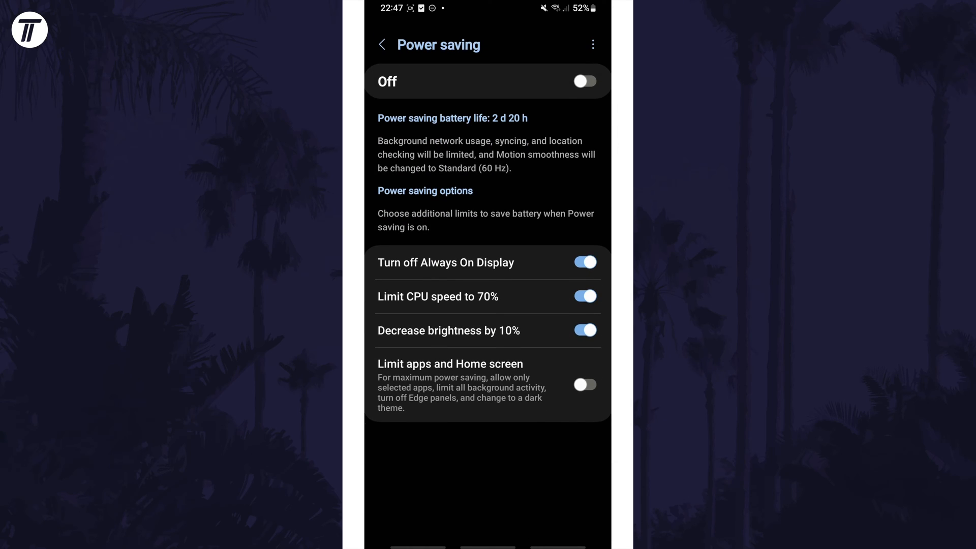
pyautogui.click(582, 81)
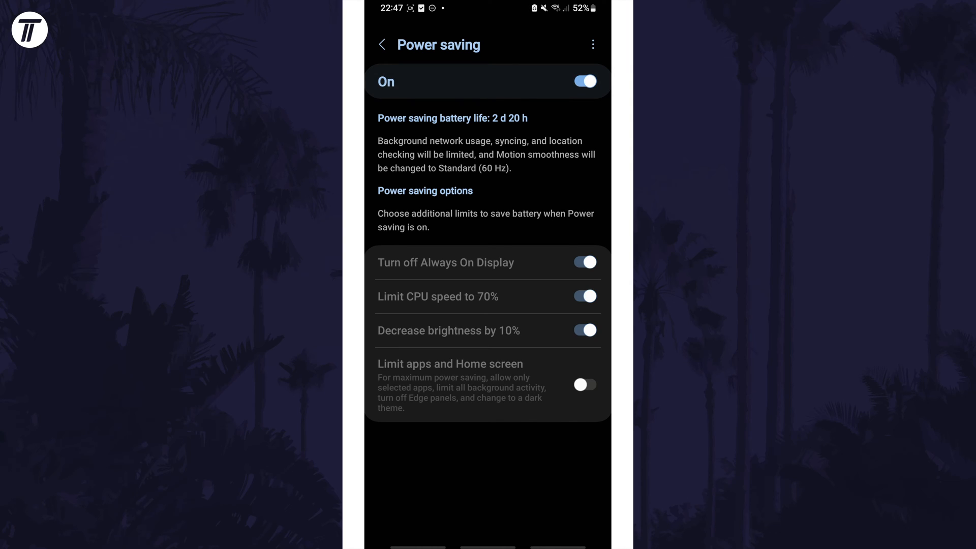
pyautogui.click(381, 43)
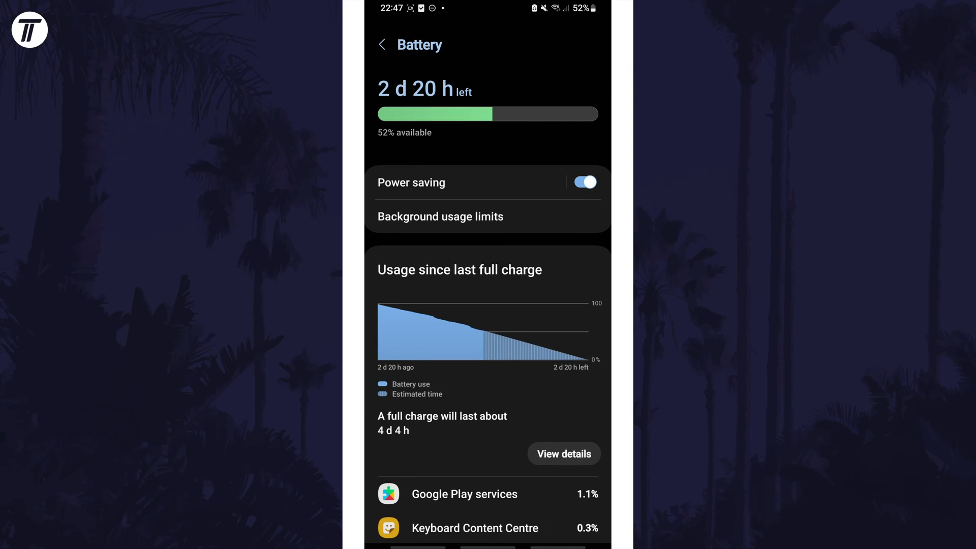
pyautogui.click(582, 182)
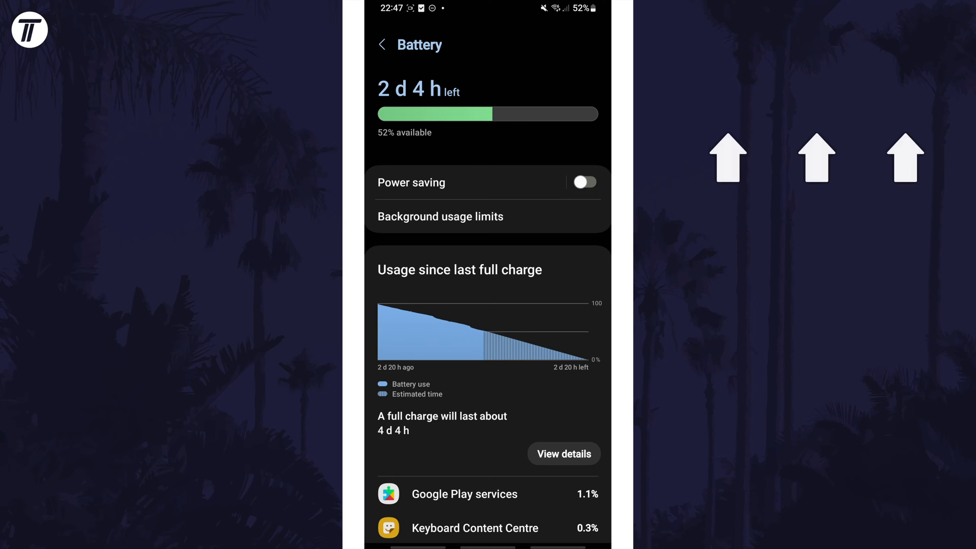
pyautogui.click(584, 182)
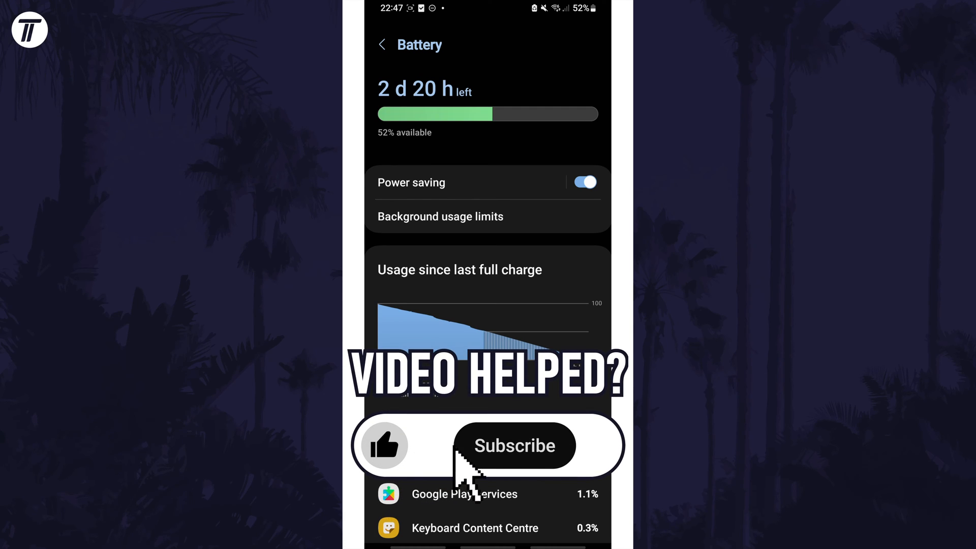
pyautogui.click(514, 445)
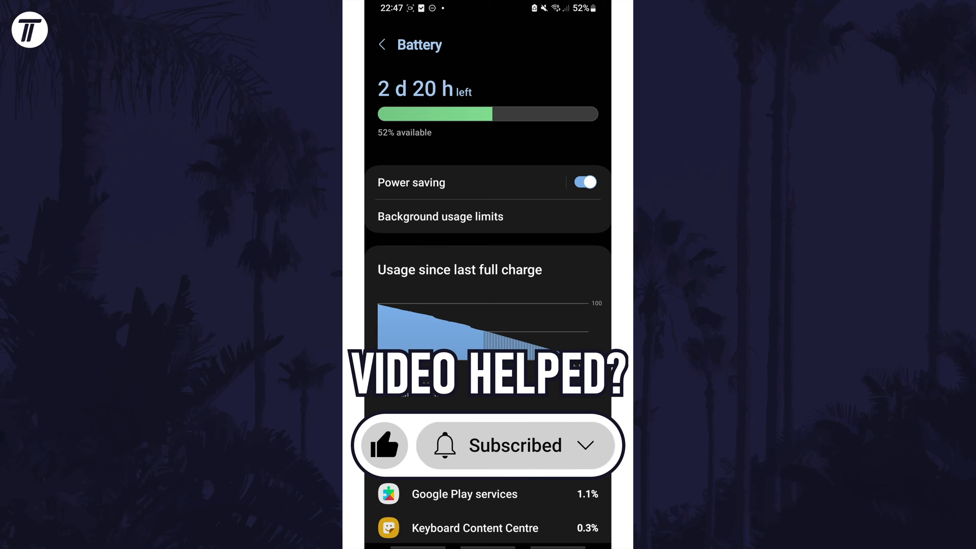